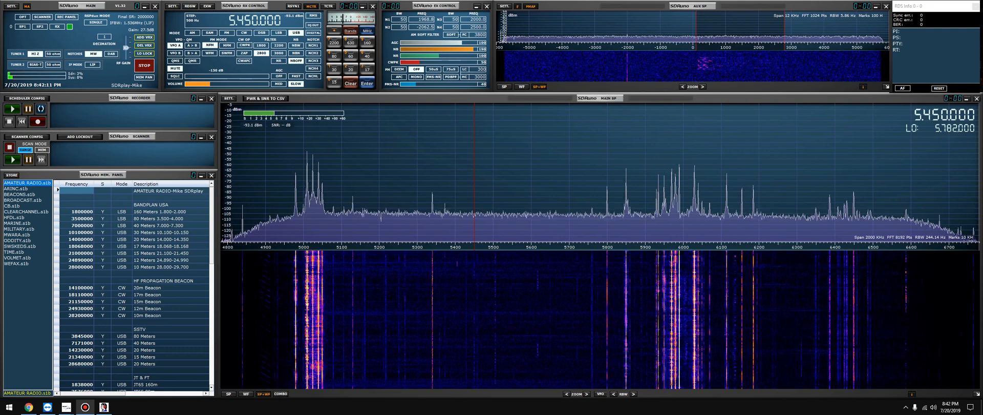
pyautogui.moveTo(407, 240)
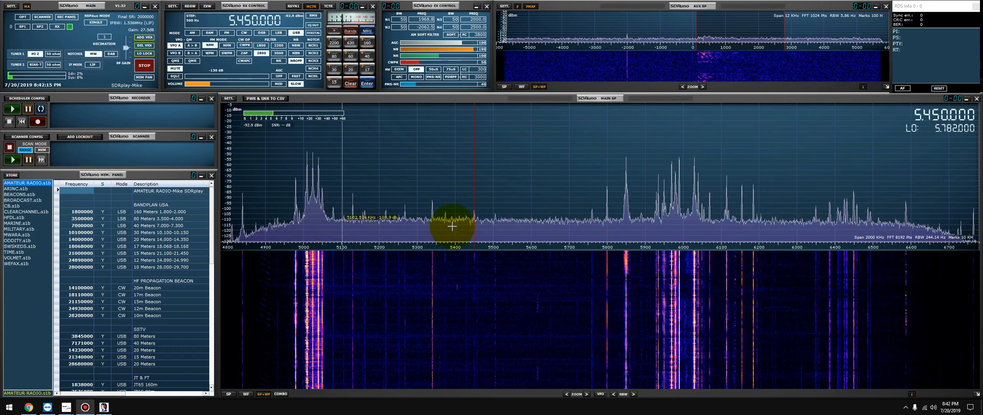
pyautogui.moveTo(608, 220)
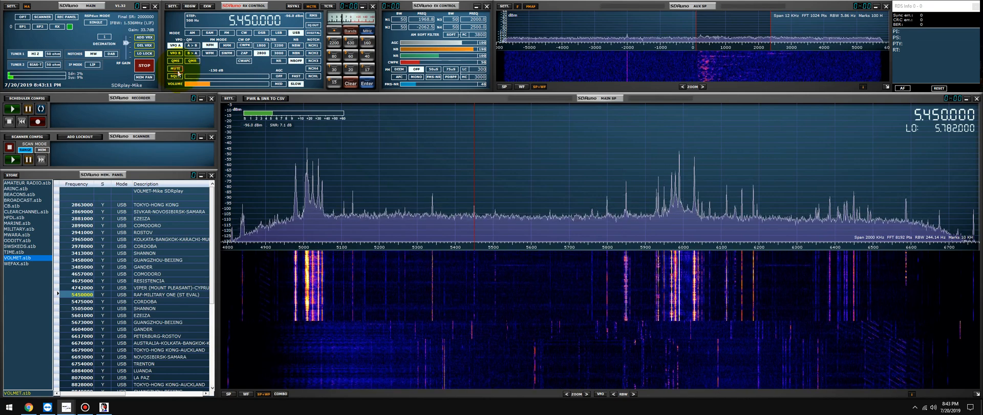
# - Tune the receiver to the stored 5505 kHz USB Shannon VOLMET channel
pyautogui.click(81, 308)
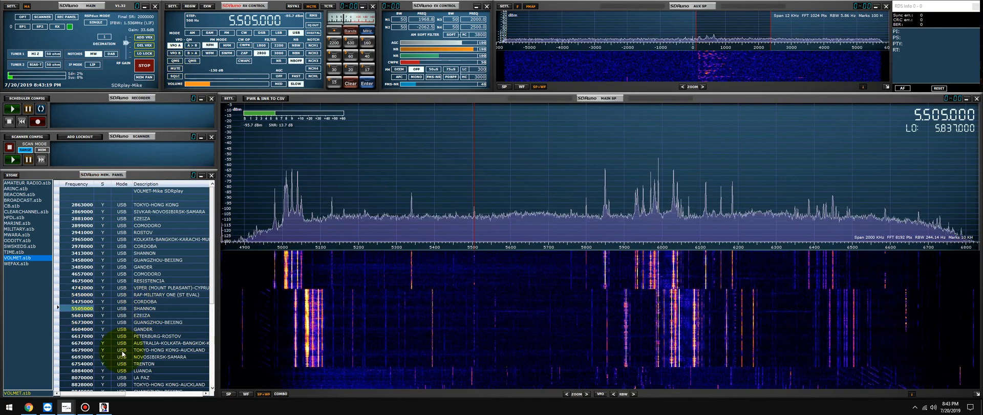
pyautogui.moveTo(768, 32)
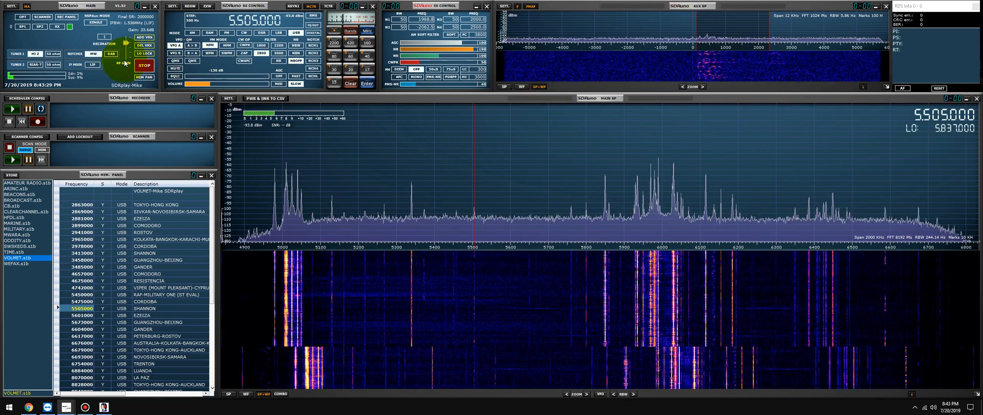
pyautogui.click(174, 45)
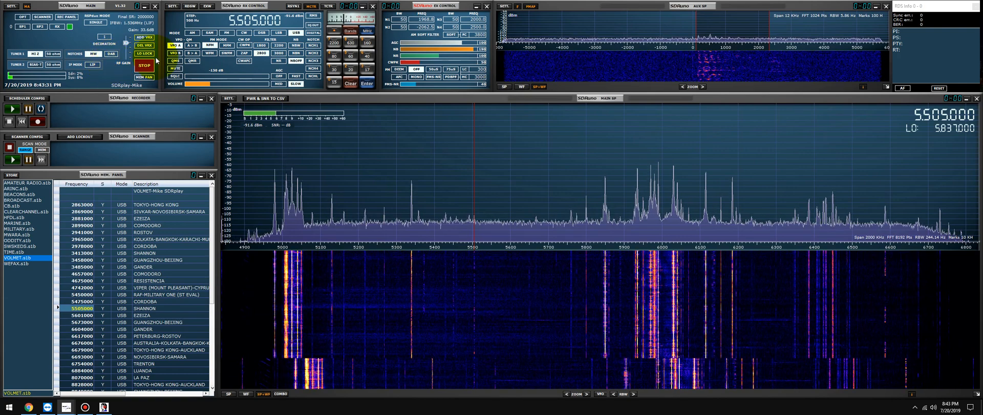
pyautogui.moveTo(321, 230)
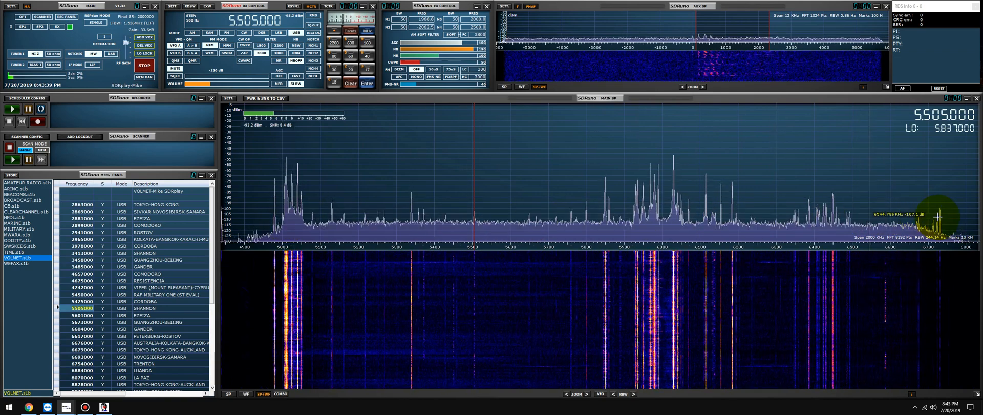
pyautogui.moveTo(432, 222)
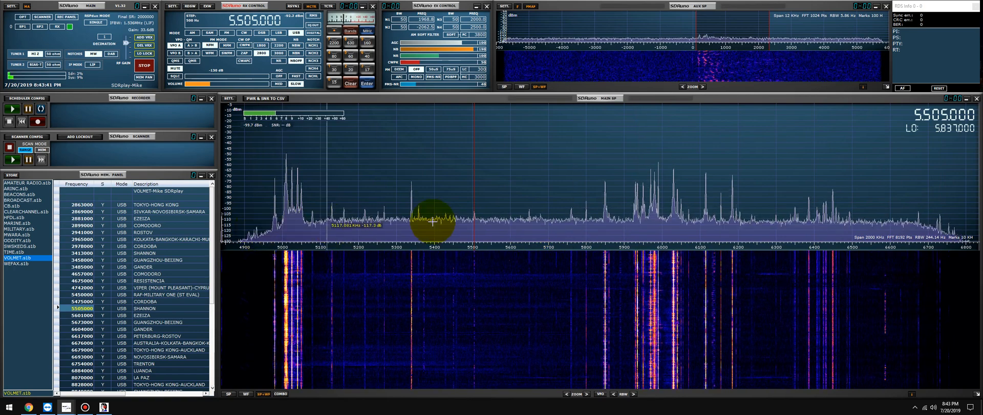
pyautogui.moveTo(668, 181)
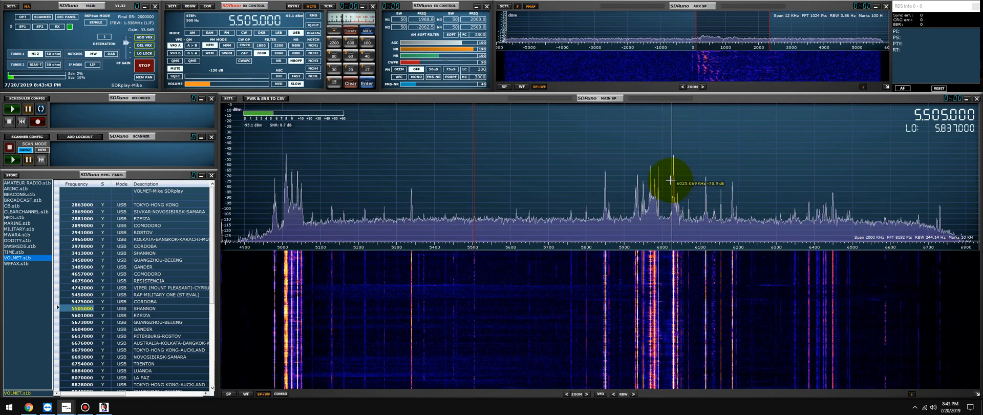
pyautogui.moveTo(539, 190)
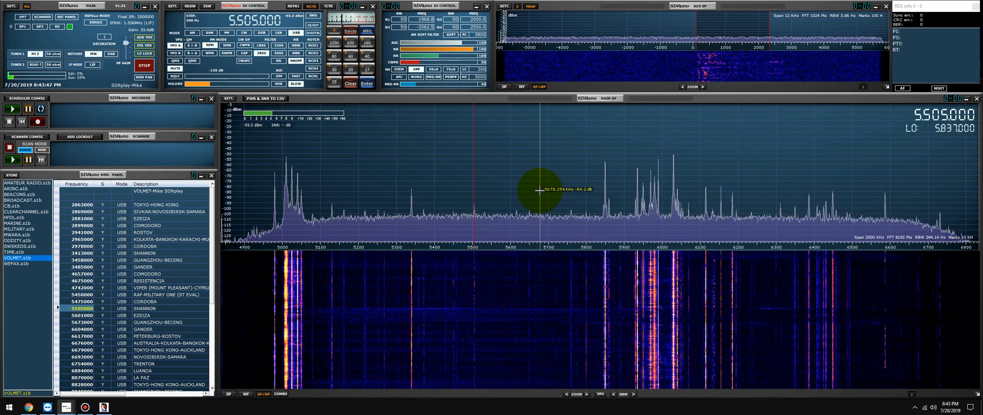
pyautogui.moveTo(330, 209)
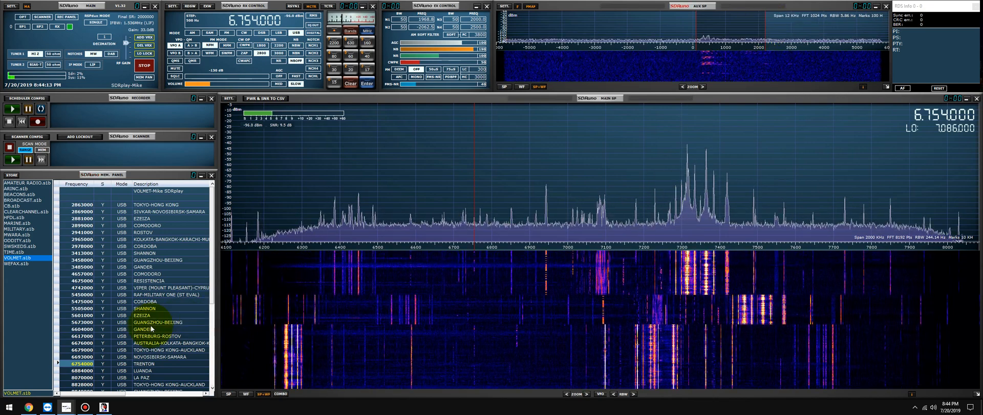
# - Load the BROADCAST.s1b shortwave list, landing on 2300 kHz AM in the 120-metre band
pyautogui.scroll(-3)
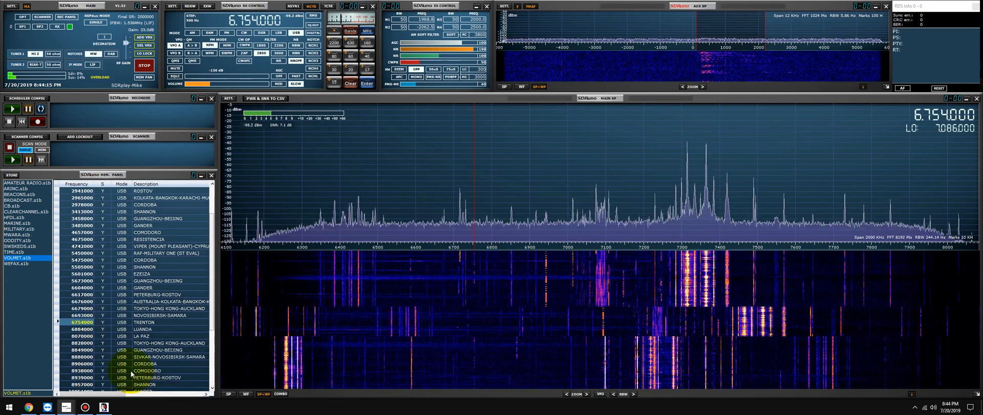
pyautogui.scroll(-3)
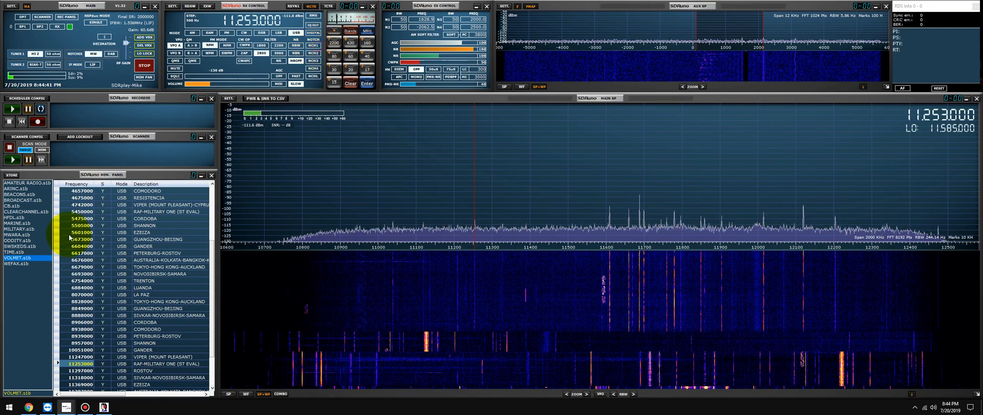
pyautogui.click(19, 199)
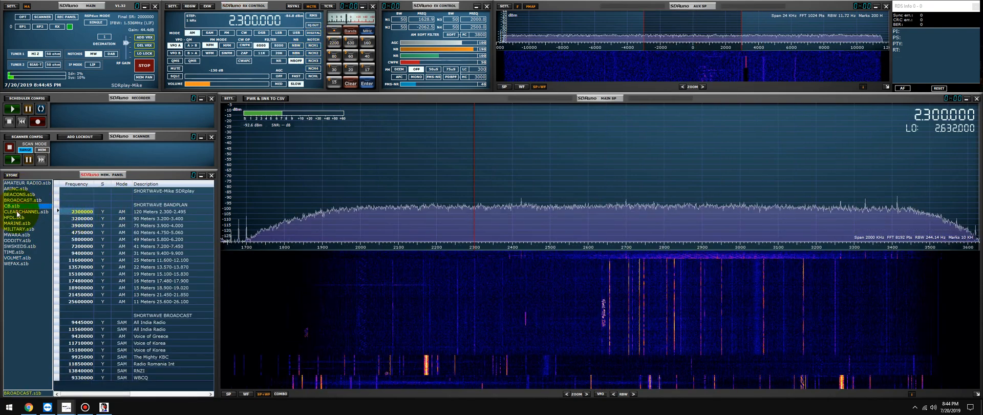
# - Load the ODDITY.s1b list, tuning to the 4625 kHz USB UVB-76 entry
pyautogui.click(14, 240)
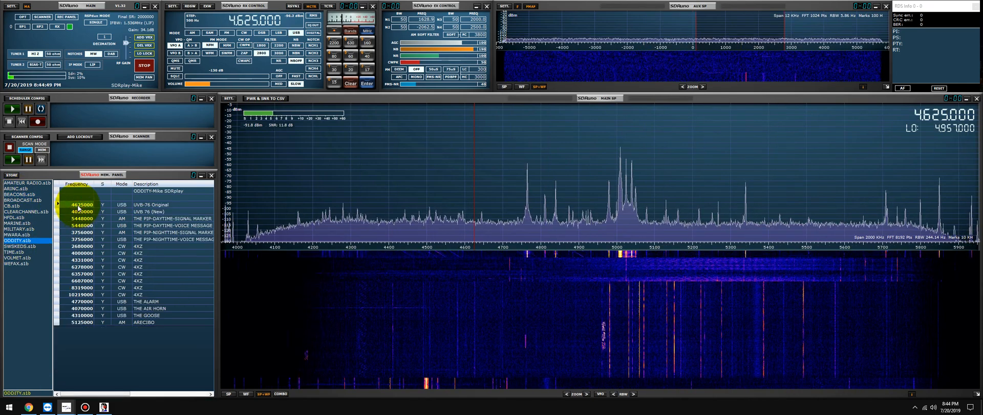
pyautogui.moveTo(365, 141)
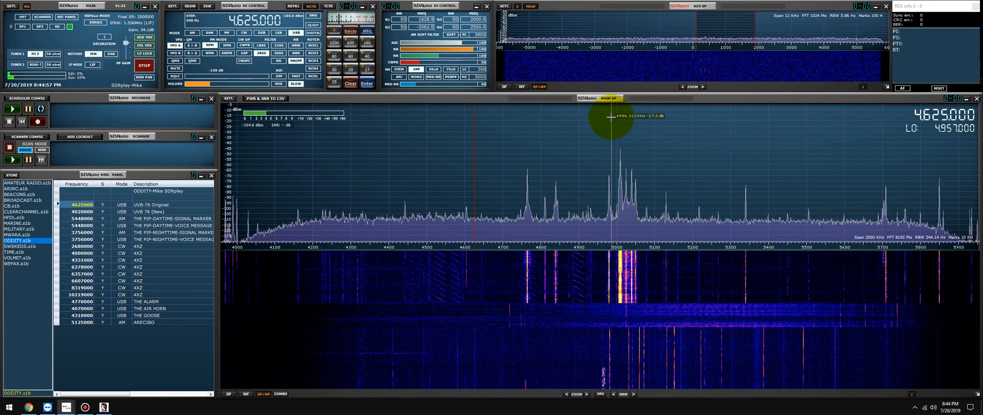
pyautogui.moveTo(679, 176)
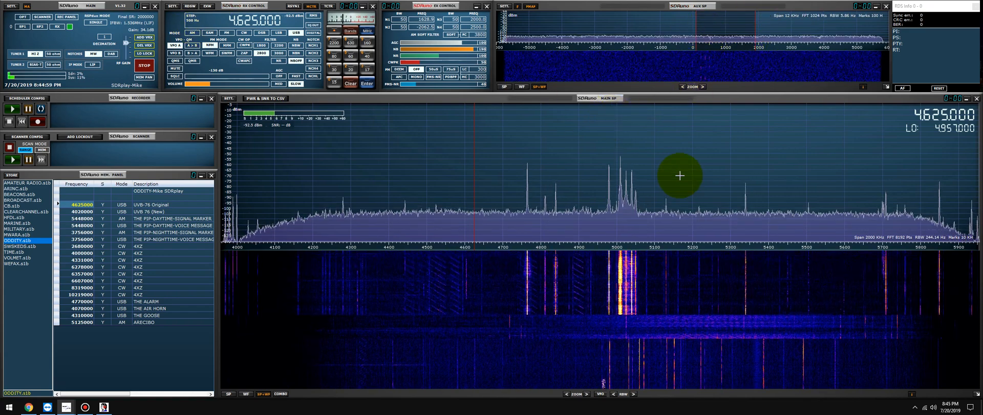
pyautogui.moveTo(679, 174)
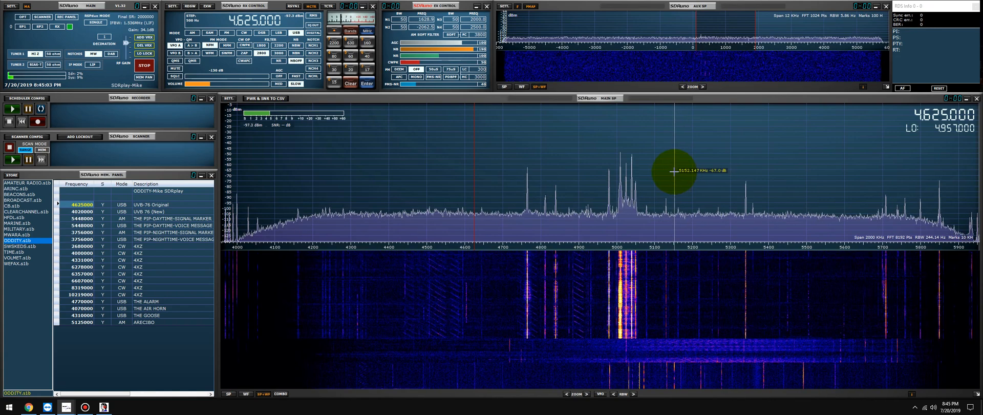
pyautogui.moveTo(461, 183)
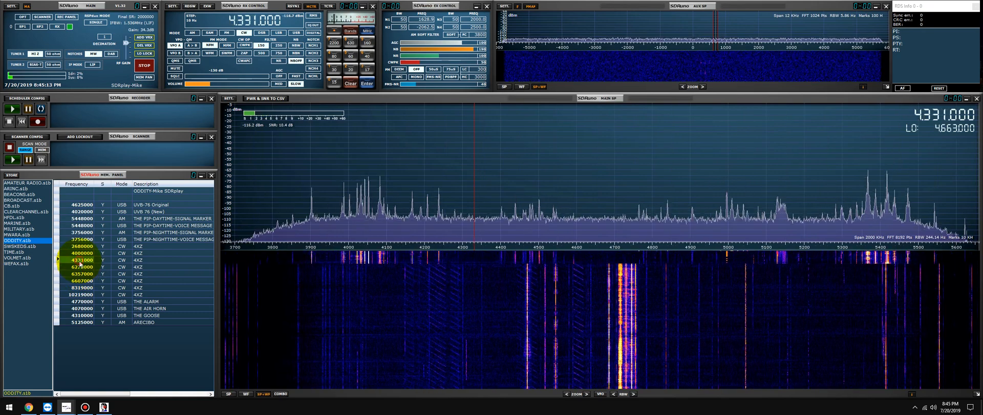
pyautogui.moveTo(670, 116)
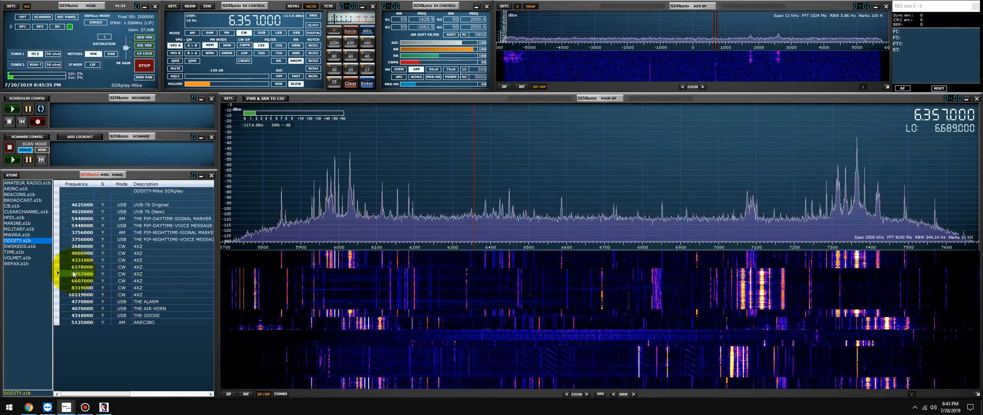
# - Tune back to the 4XZ naval station on 4331 kHz in CW mode
pyautogui.doubleClick(80, 260)
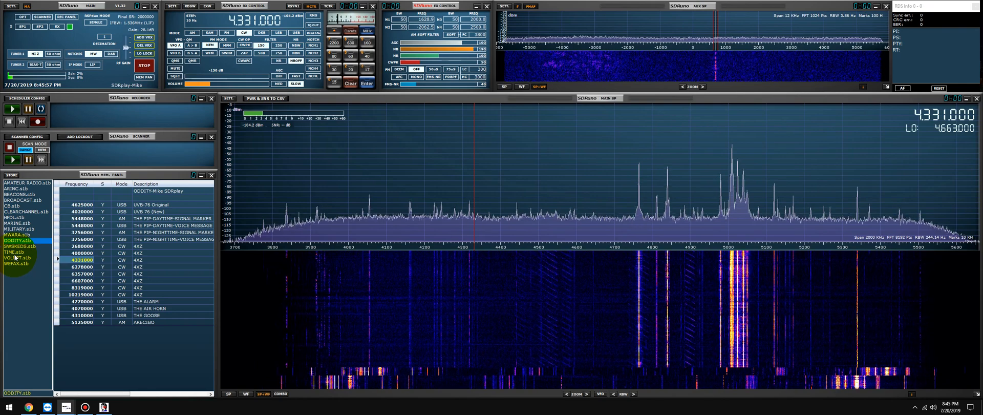
# - Load the TIME list, try a Canada-CHU entry, then settle on 10,000 kHz USA-WWV & WWVH
pyautogui.click(12, 253)
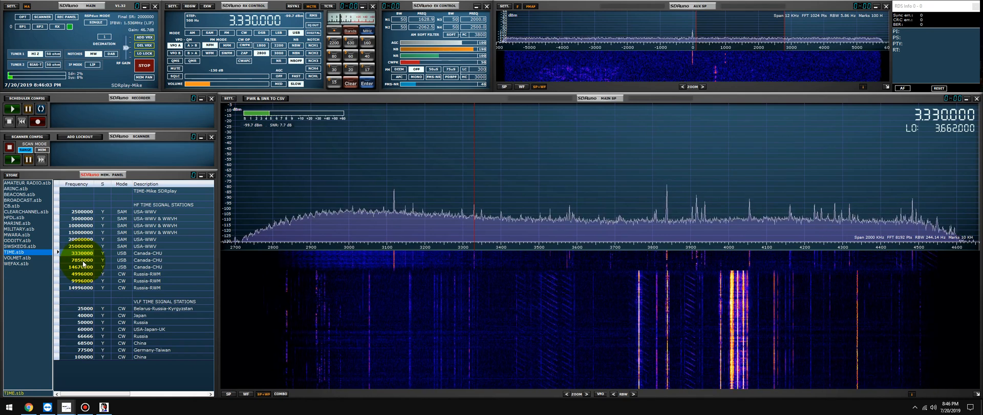
pyautogui.doubleClick(81, 260)
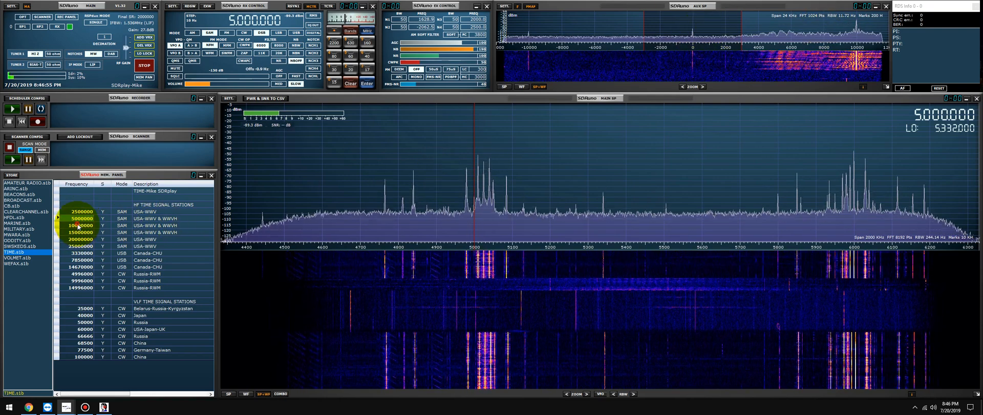
pyautogui.doubleClick(80, 225)
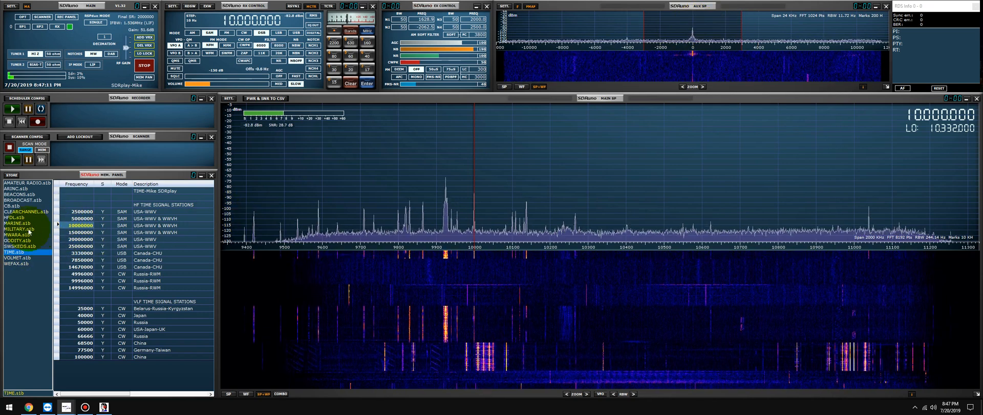
# - Load the MARINE.s1b list, landing on the 2749 kHz USB Atlantic Coast entry
pyautogui.click(17, 223)
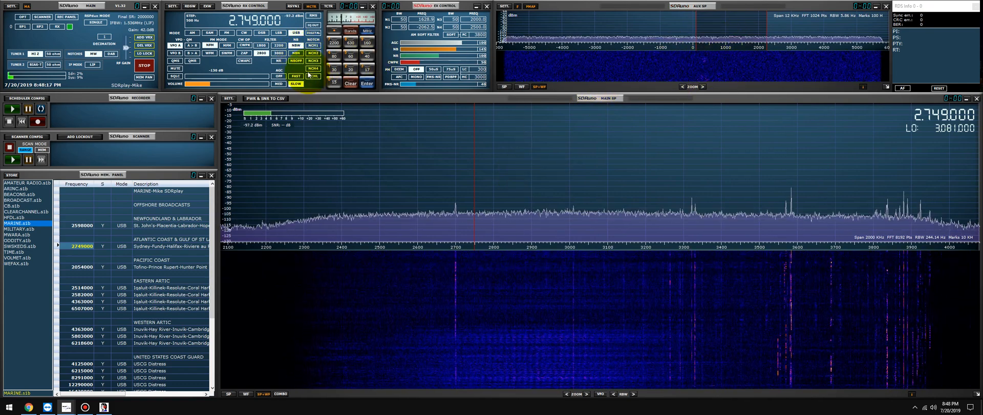
pyautogui.moveTo(573, 225)
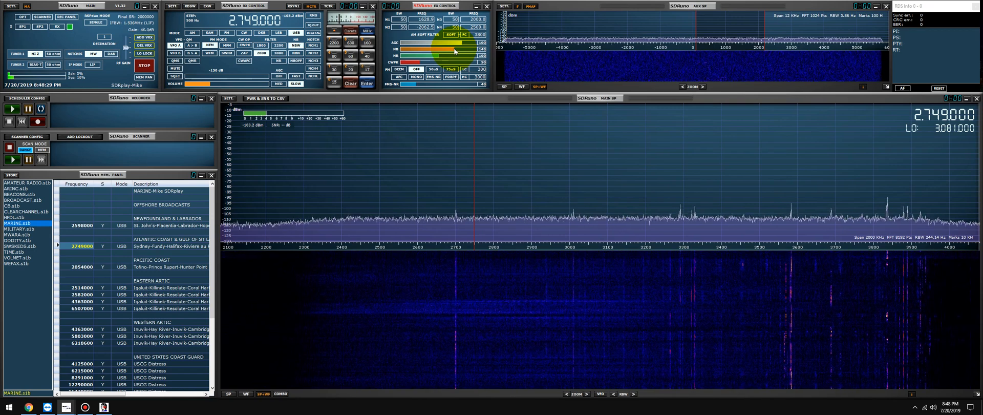
pyautogui.moveTo(706, 19)
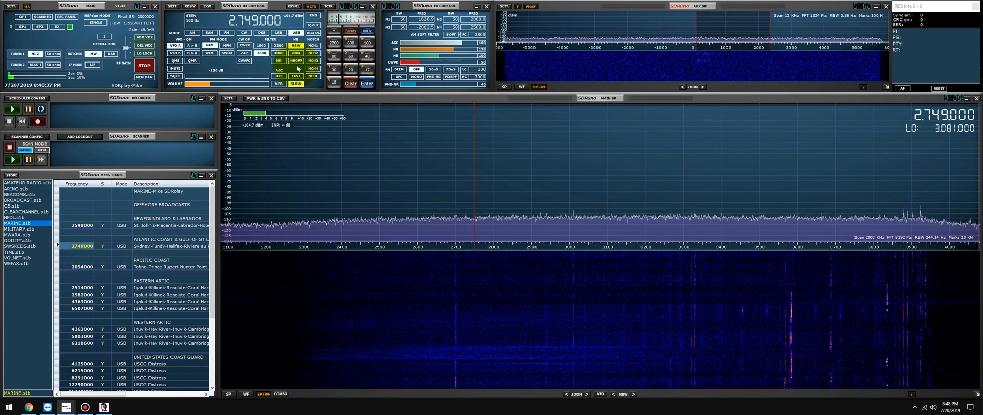
pyautogui.moveTo(600, 161)
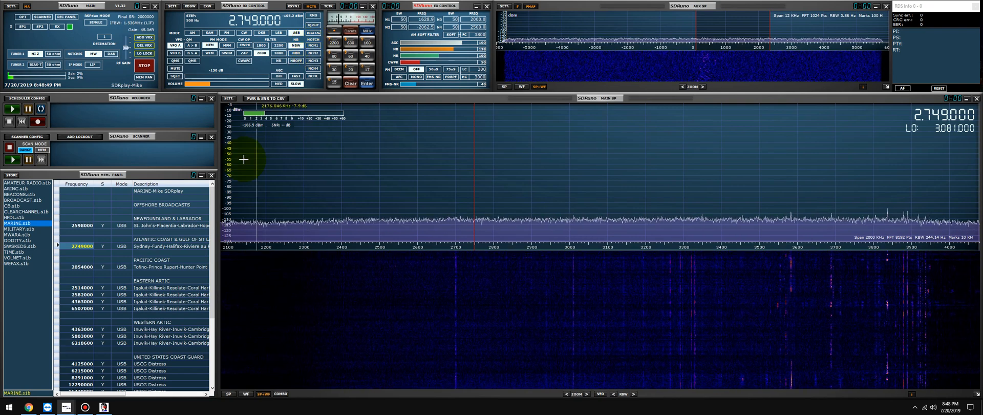
pyautogui.click(296, 45)
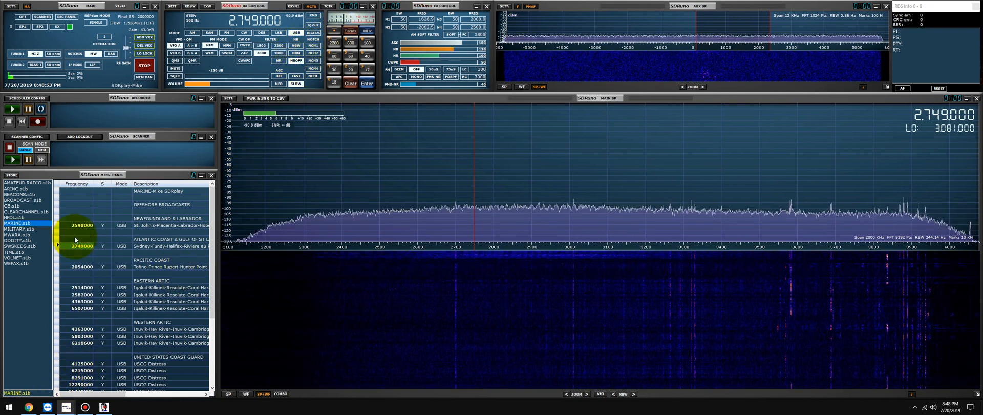
# - Tune to the stored 517 kHz Navtex 170/Normal marine entry
pyautogui.click(81, 245)
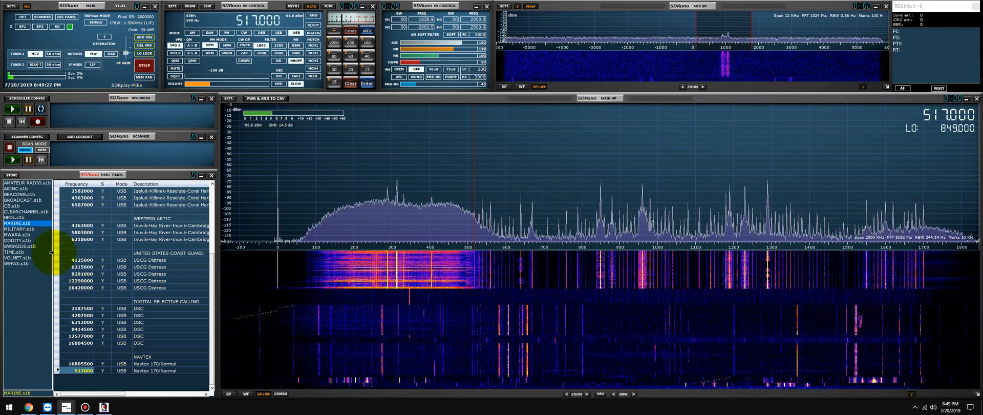
# - Load the MILITARY list, tune an HFGCS channel, then reload the shortwave broadcast list
pyautogui.click(18, 227)
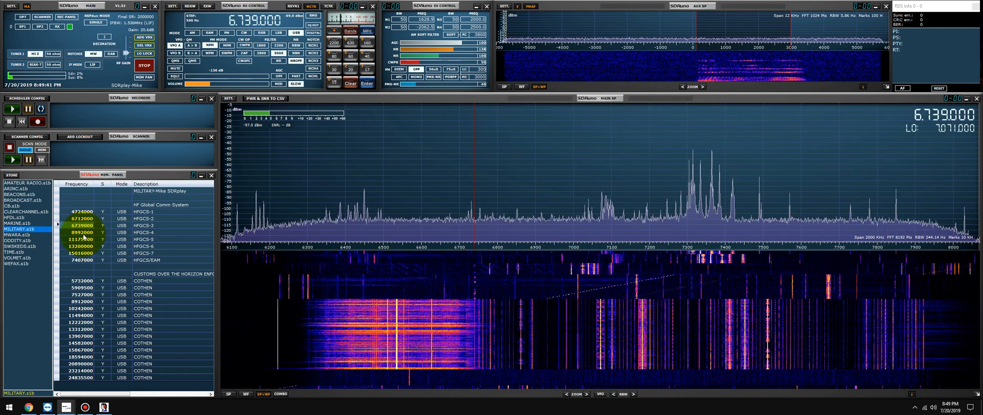
pyautogui.click(80, 232)
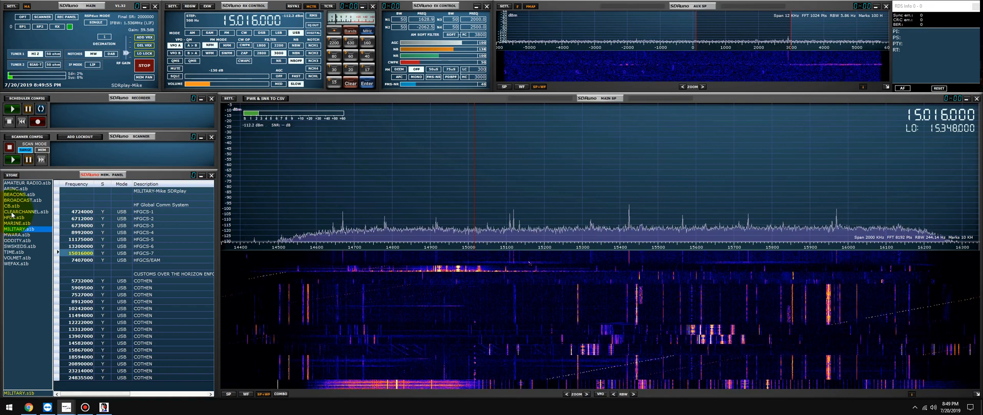
pyautogui.click(19, 199)
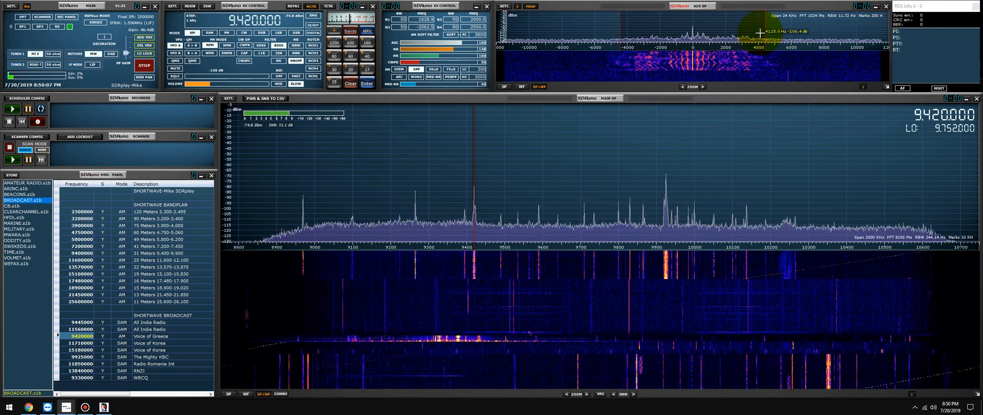
pyautogui.moveTo(279, 132)
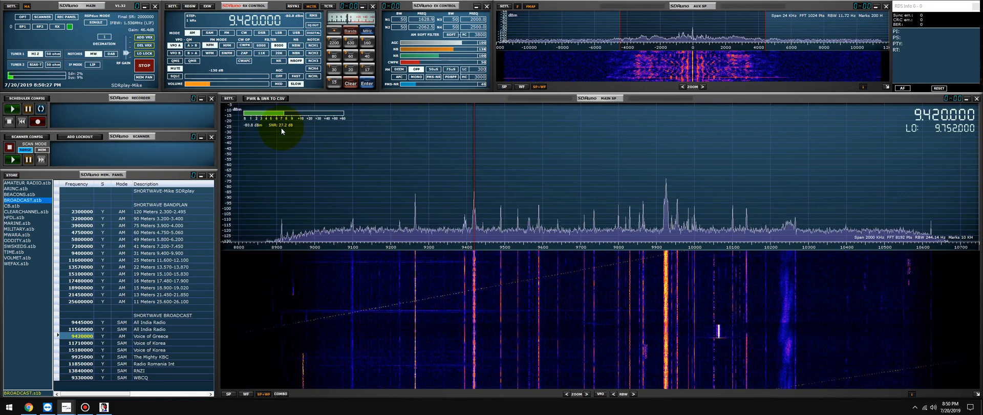
pyautogui.moveTo(279, 129)
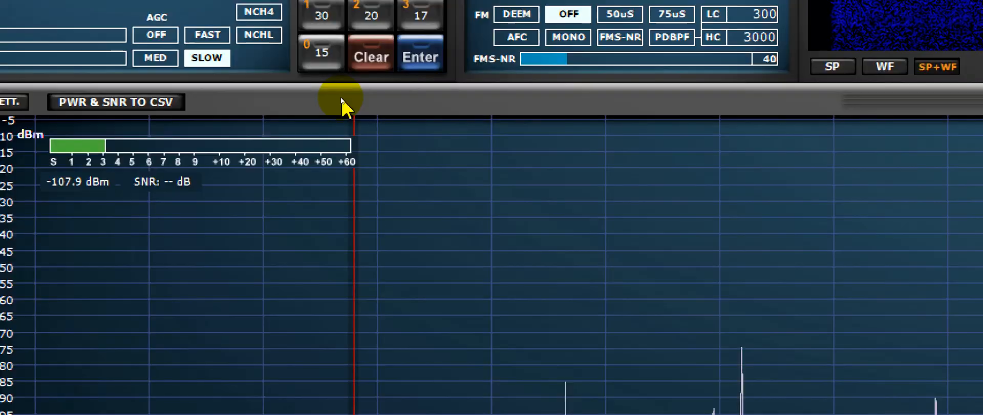
pyautogui.moveTo(153, 197)
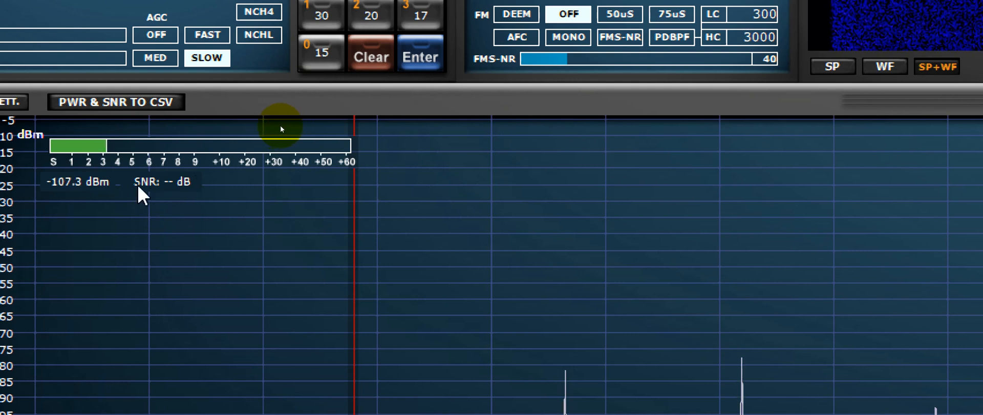
pyautogui.moveTo(165, 194)
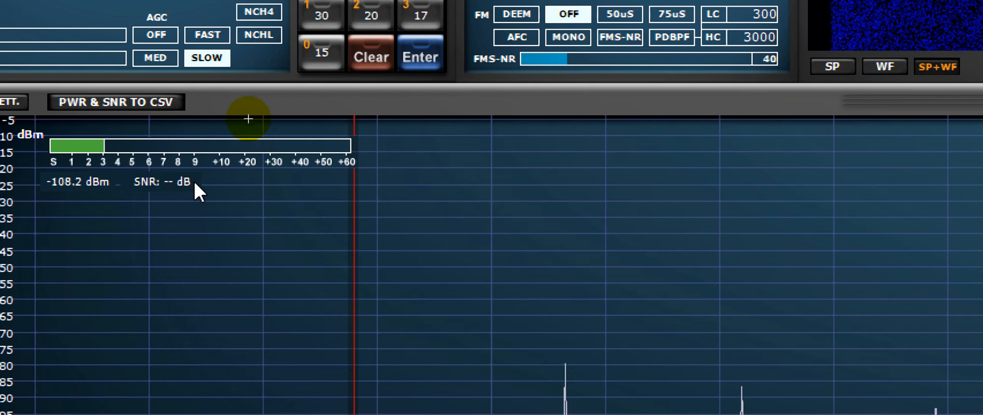
pyautogui.moveTo(265, 115)
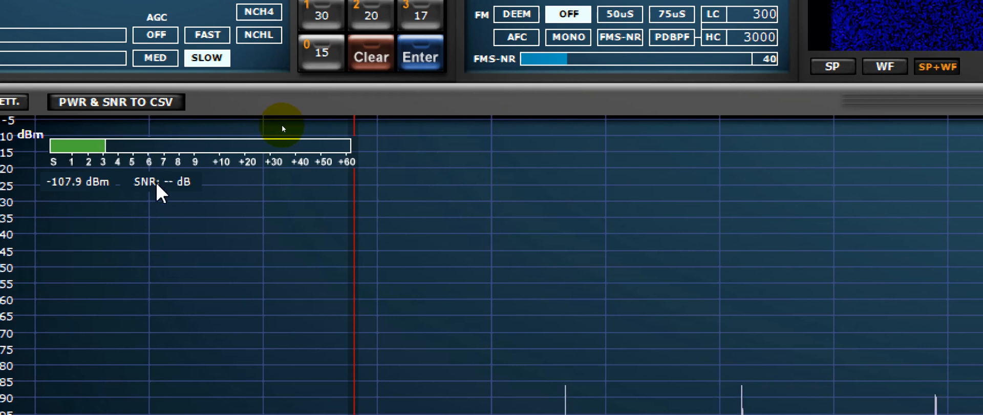
pyautogui.moveTo(288, 174)
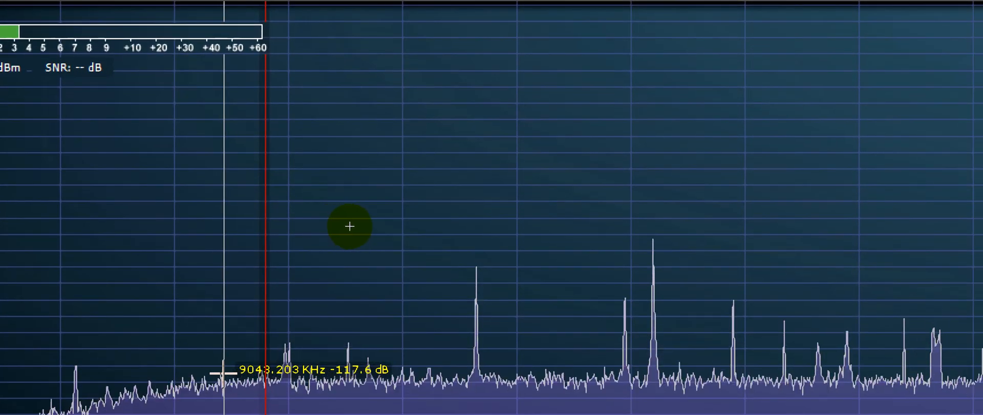
pyautogui.moveTo(412, 193)
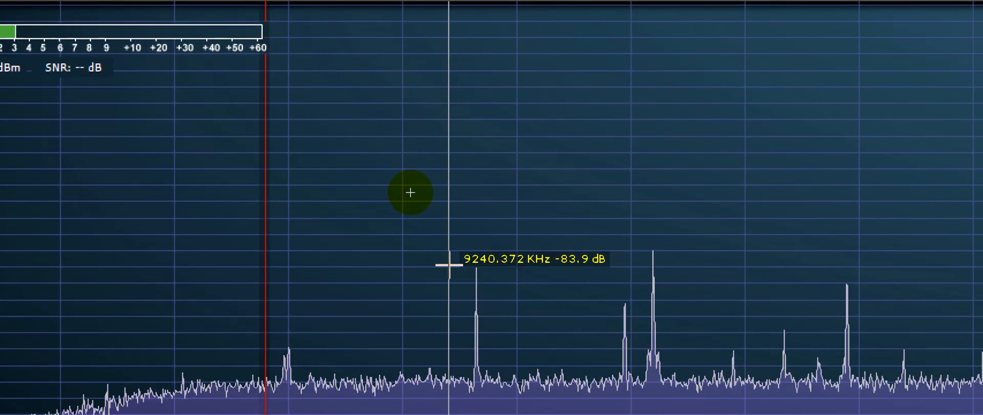
pyautogui.moveTo(472, 260)
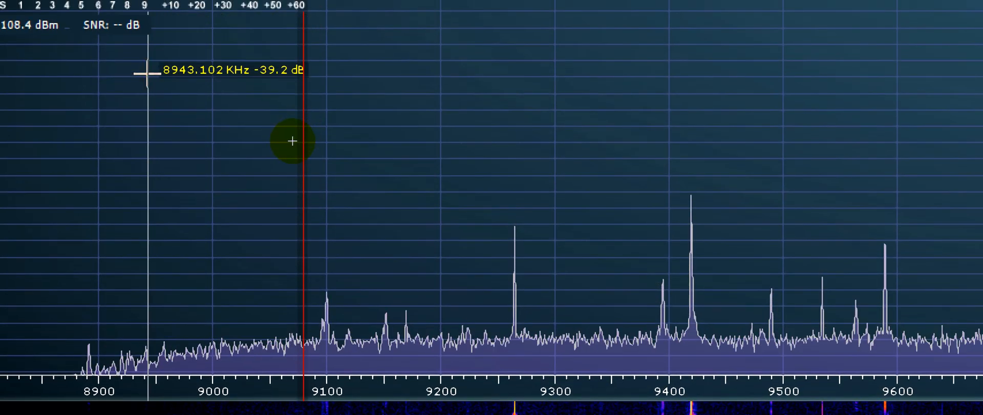
pyautogui.moveTo(272, 141)
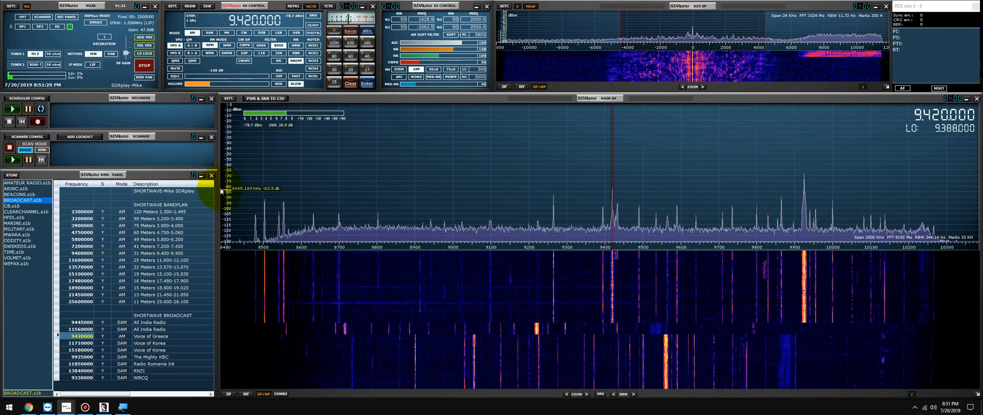
# - Tune to the 9925 kHz The Mighty KBC entry and adjust the audio controls
pyautogui.click(81, 342)
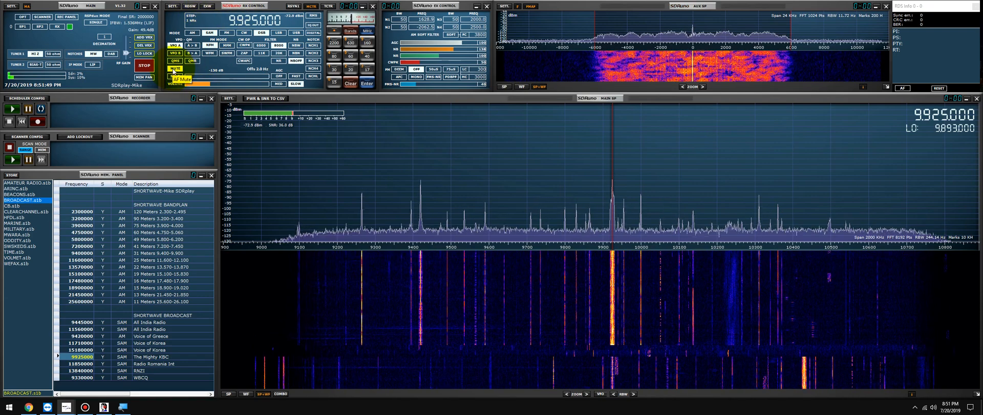
pyautogui.click(175, 69)
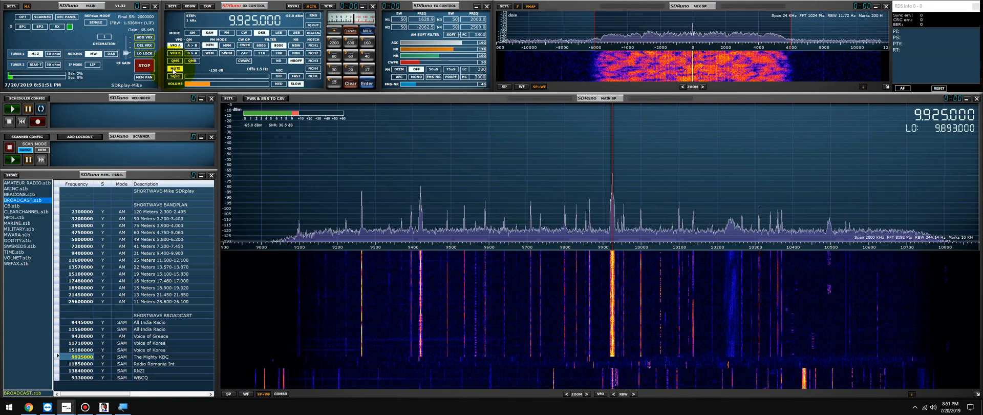